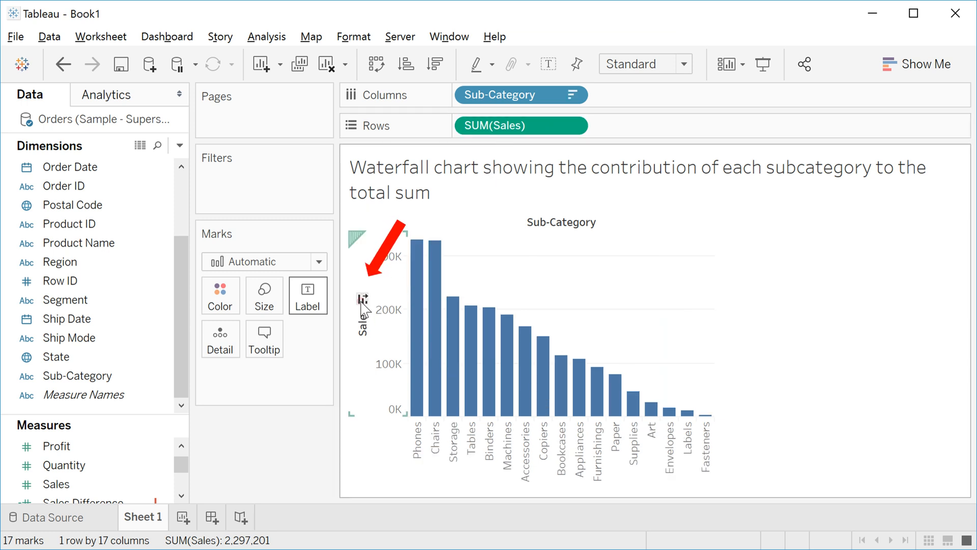
mouse_move(364, 299)
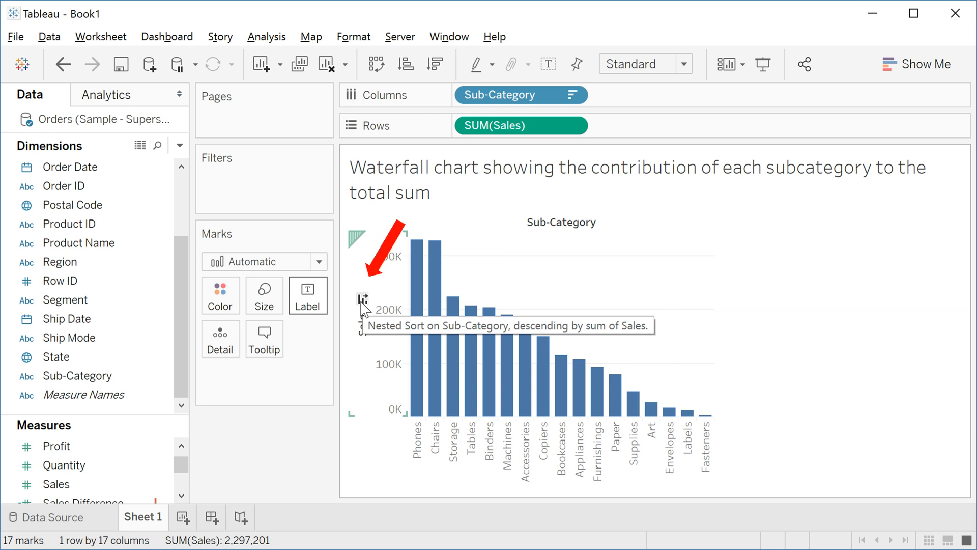
Sort Sub-Category ascending by sum of Sales, Fasteners through Phones.
left_click(364, 300)
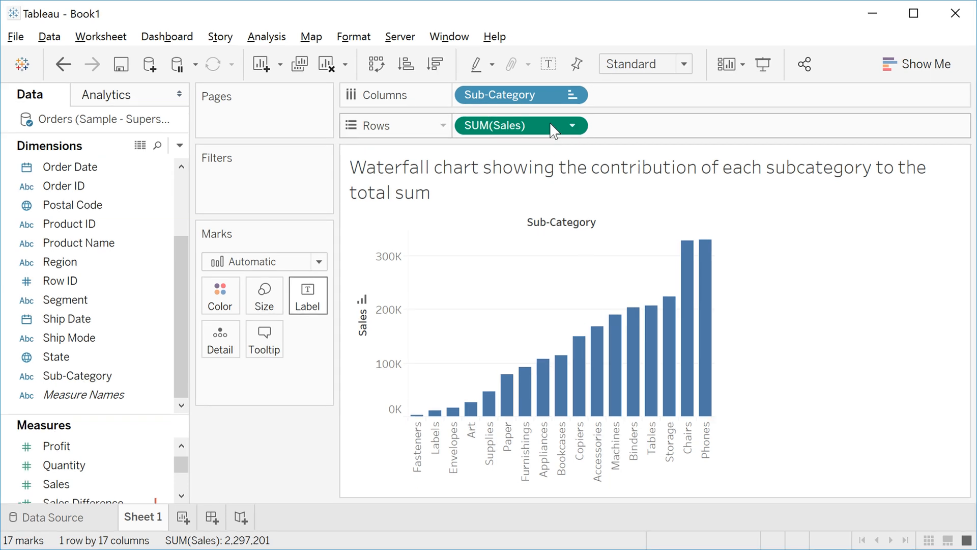
Apply a Running Total quick table calculation to SUM(Sales).
left_click(572, 125)
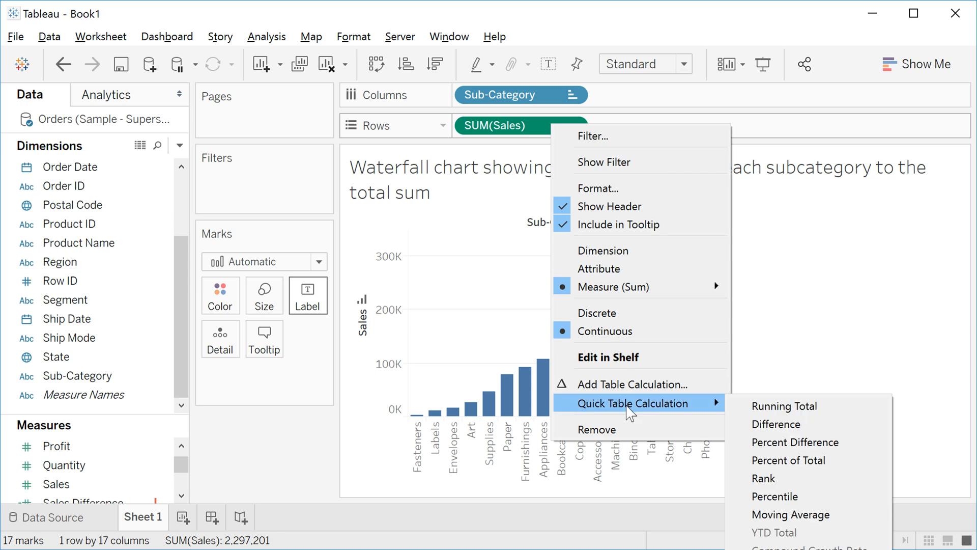
mouse_move(784, 406)
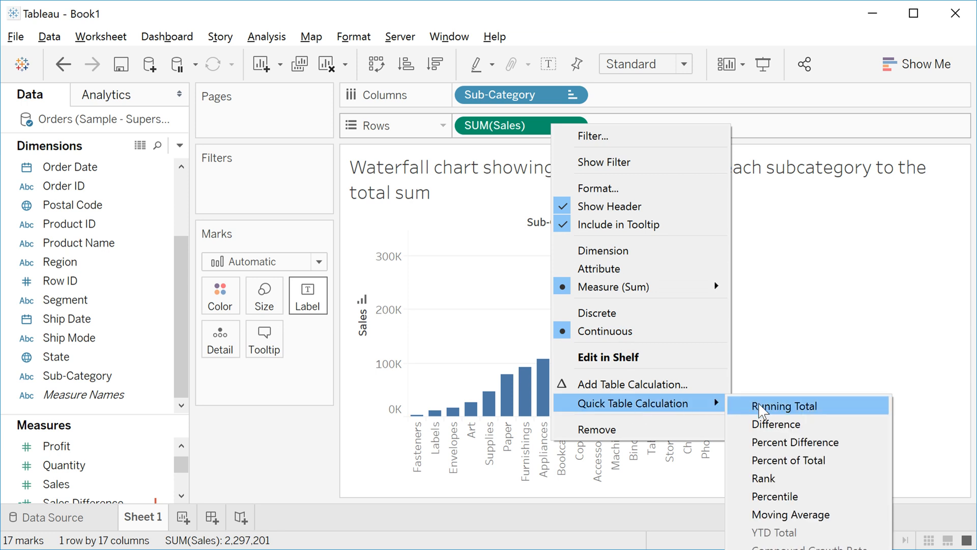
mouse_move(813, 417)
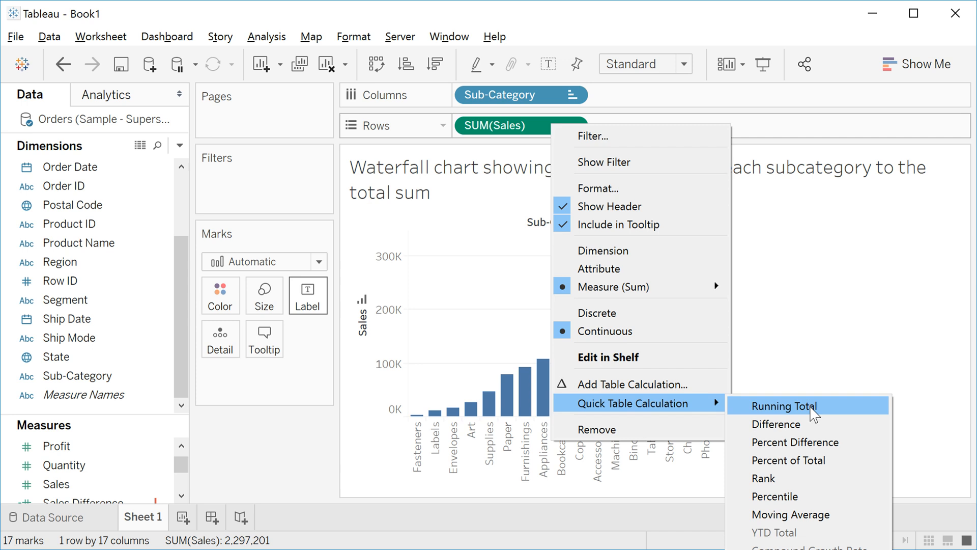
left_click(780, 406)
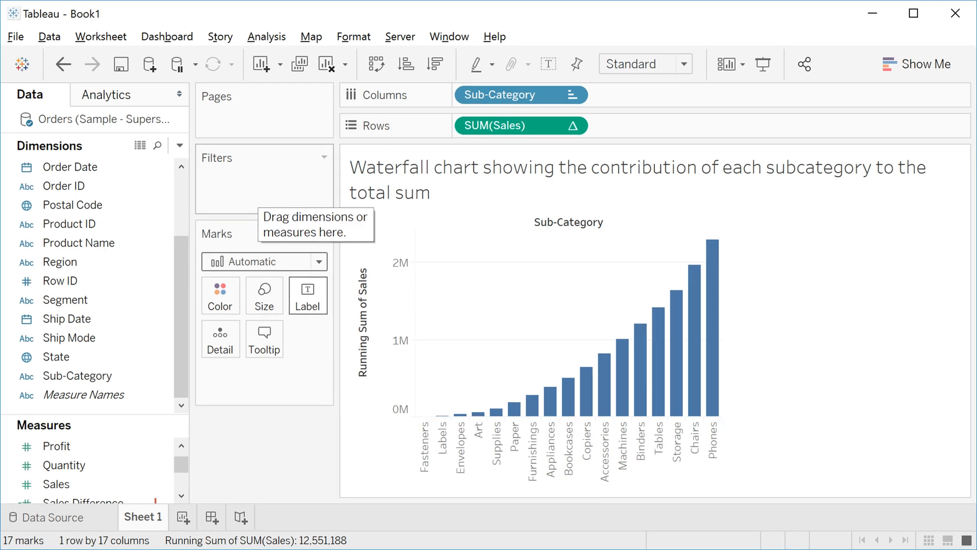
mouse_move(180, 146)
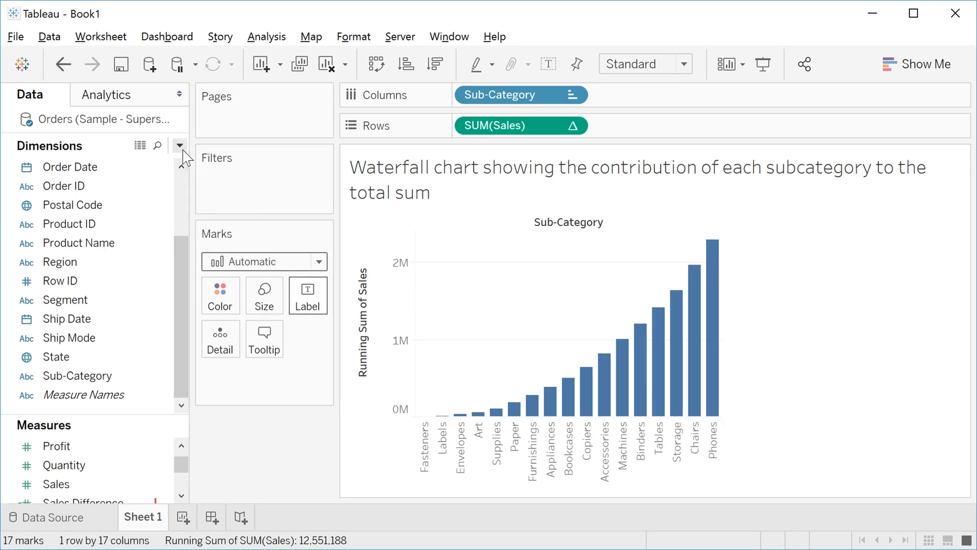
Create calculated field Calculation1 defined as -[Sales].
left_click(181, 146)
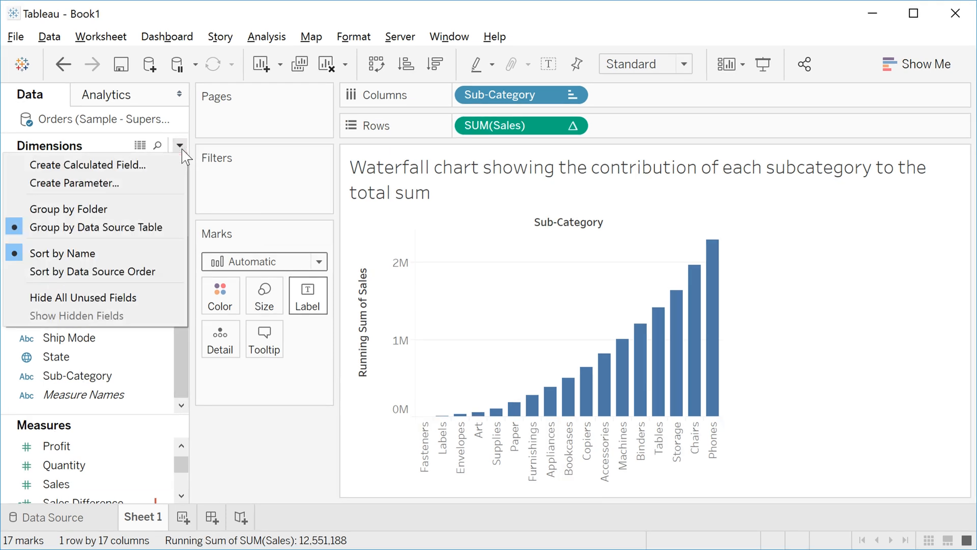
mouse_move(87, 164)
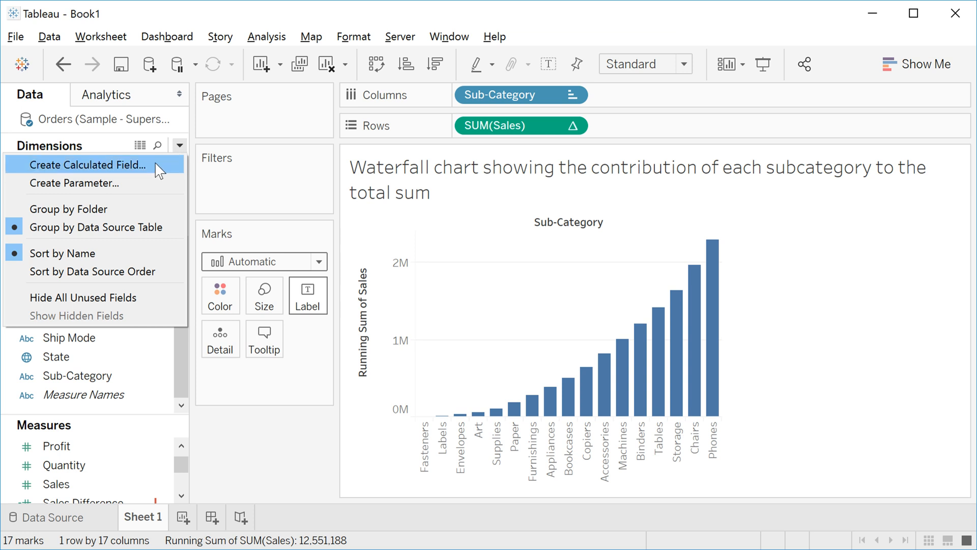
left_click(87, 165)
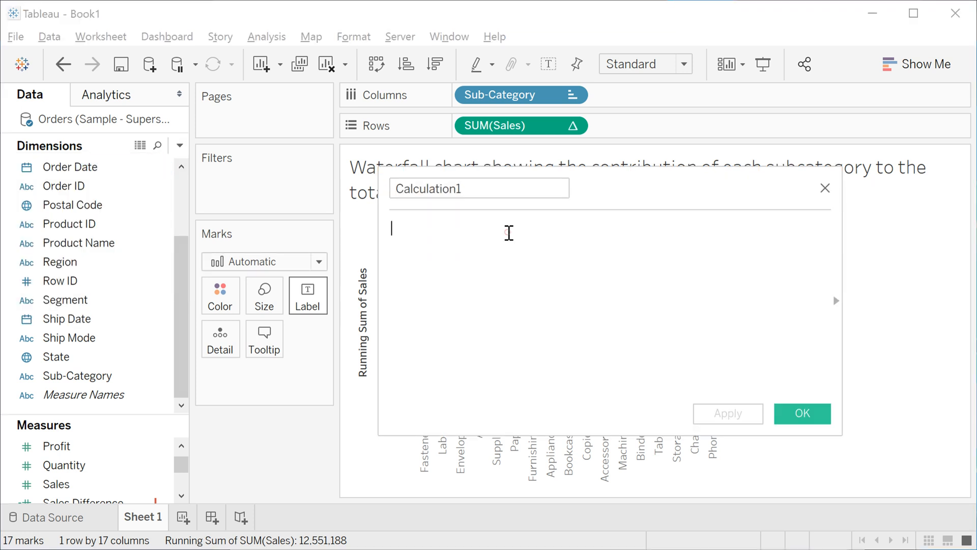
type("-[Sales]")
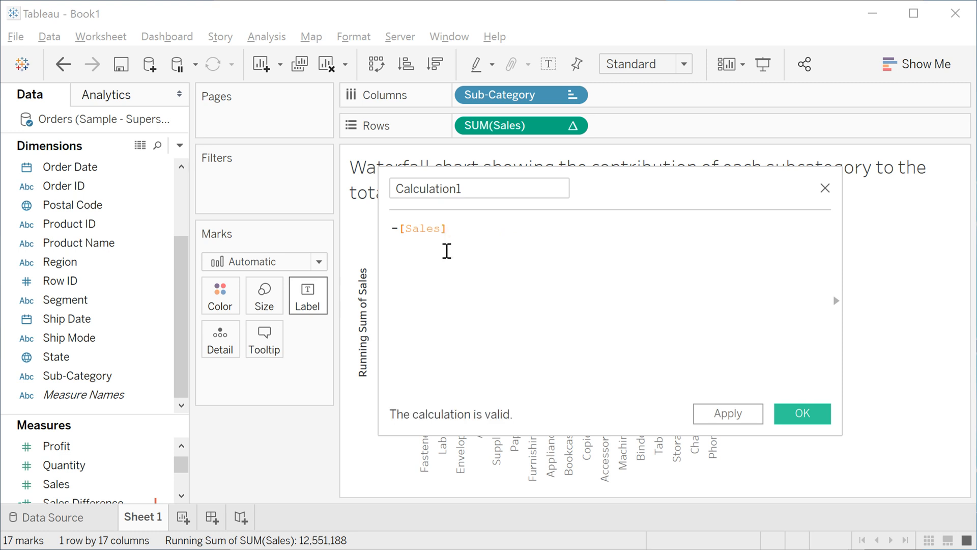
mouse_move(802, 413)
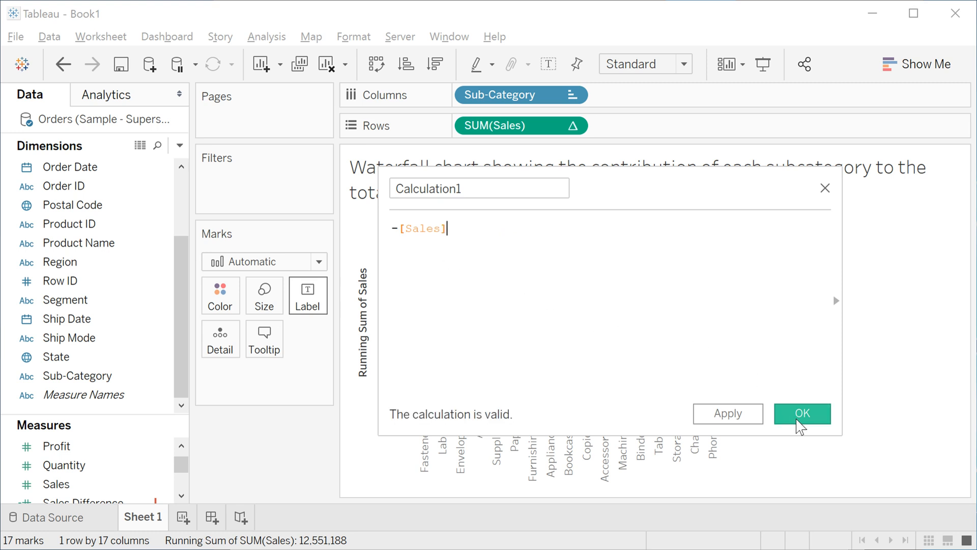
left_click(802, 413)
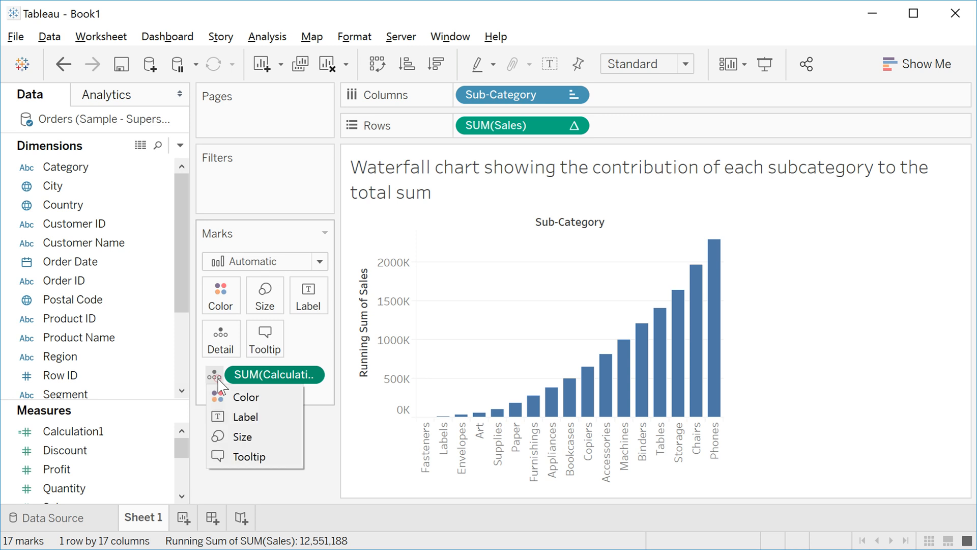
Use Calculation1 as the Size of the running-total bars.
left_click(246, 397)
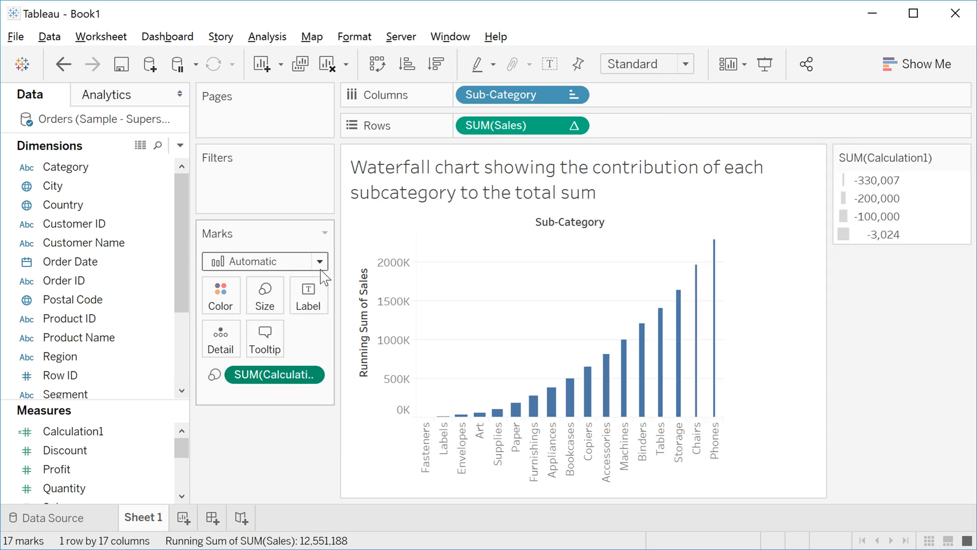
Show the mark type list, Automatic through Density, on the Marks card.
left_click(316, 261)
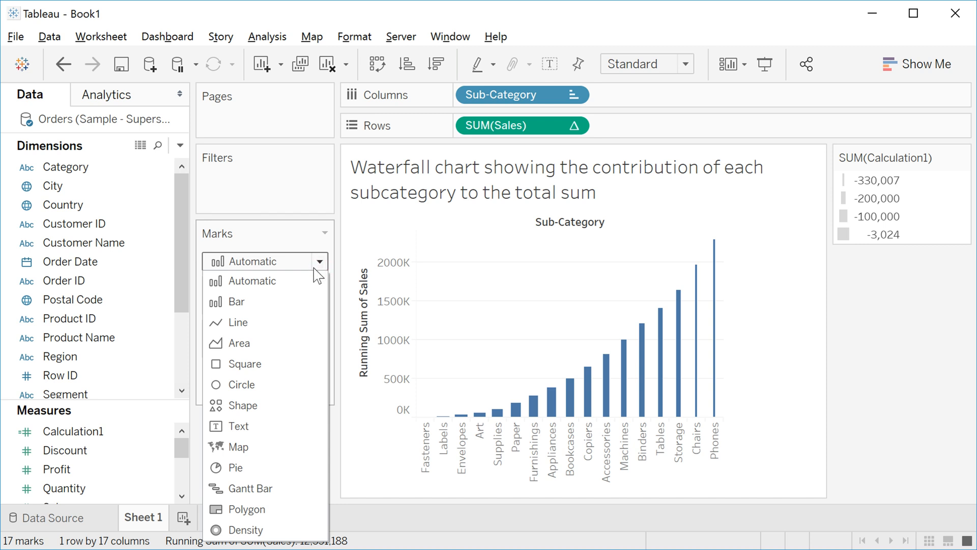
mouse_move(266, 488)
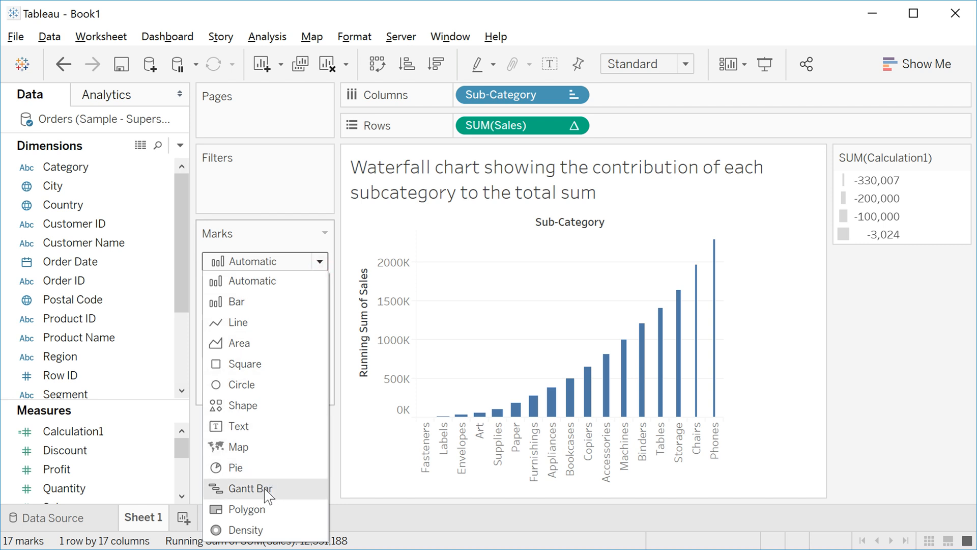